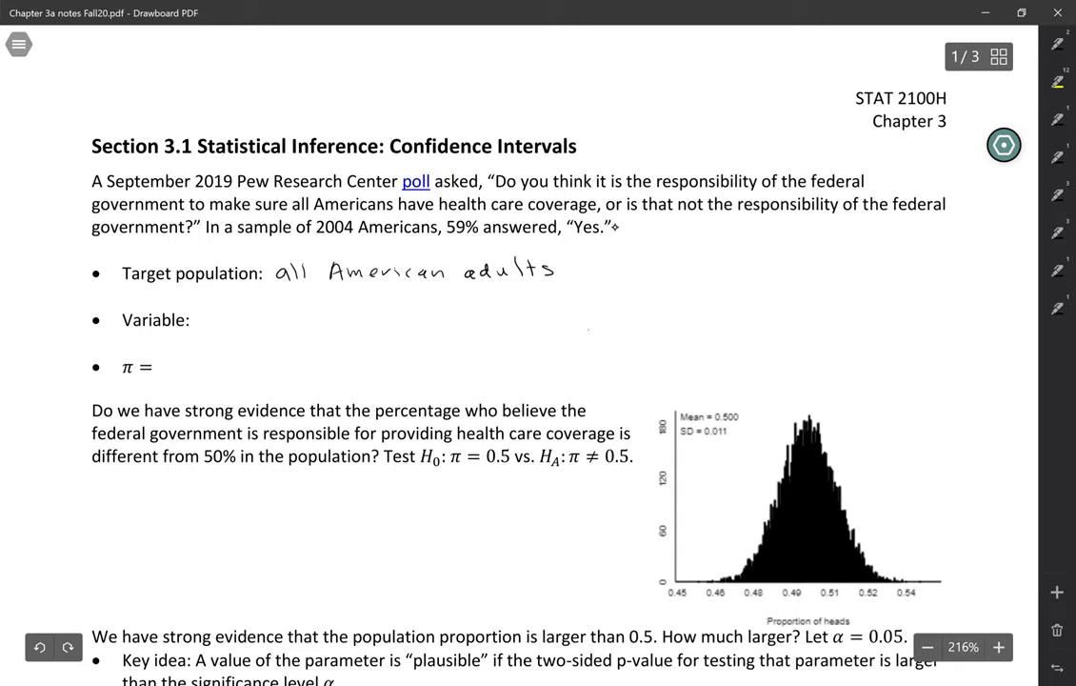
- Handwrite 'opinion – categorical (binary)' as the variable and start π = 'proportion of all American…'
left_click_drag(206, 324, 286, 319)
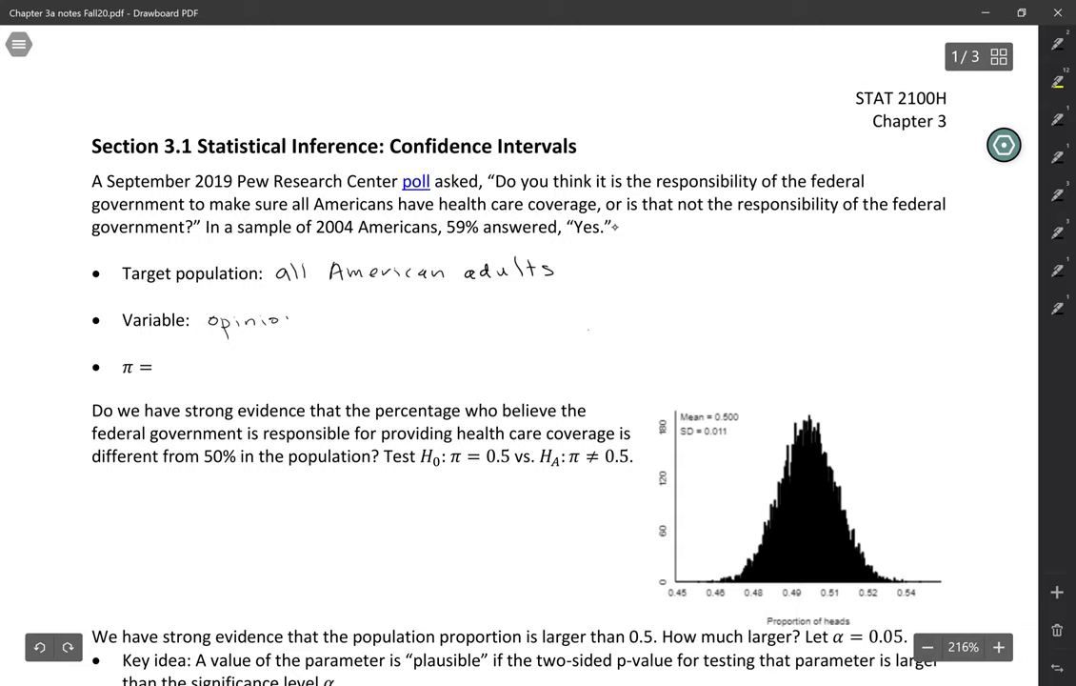
left_click_drag(285, 321, 333, 321)
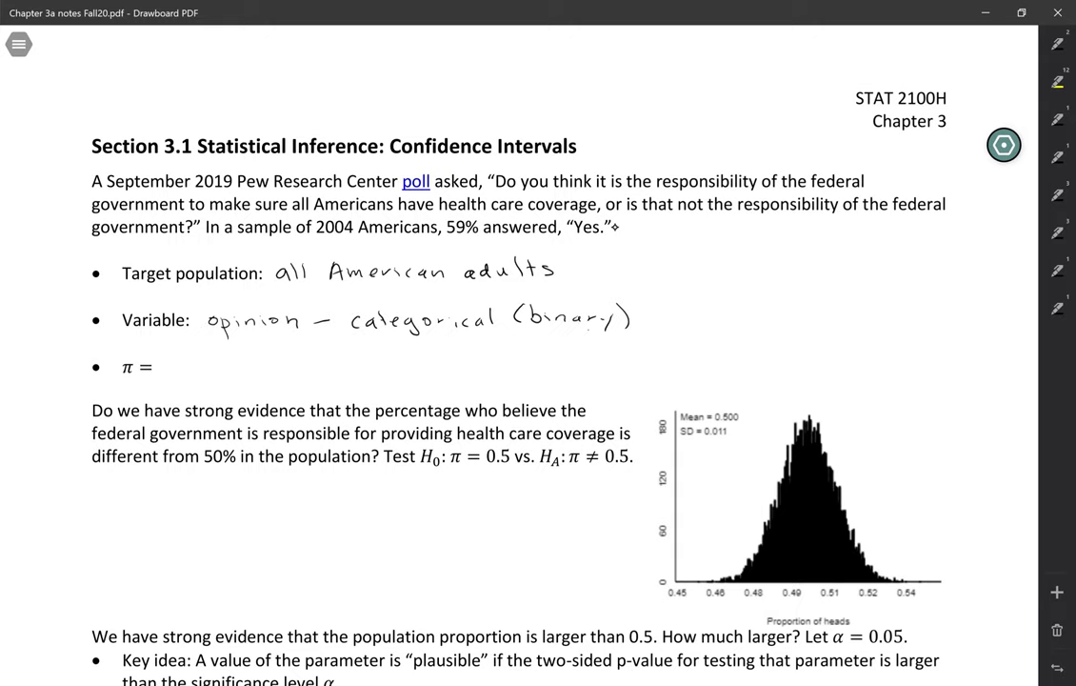
type("proportion")
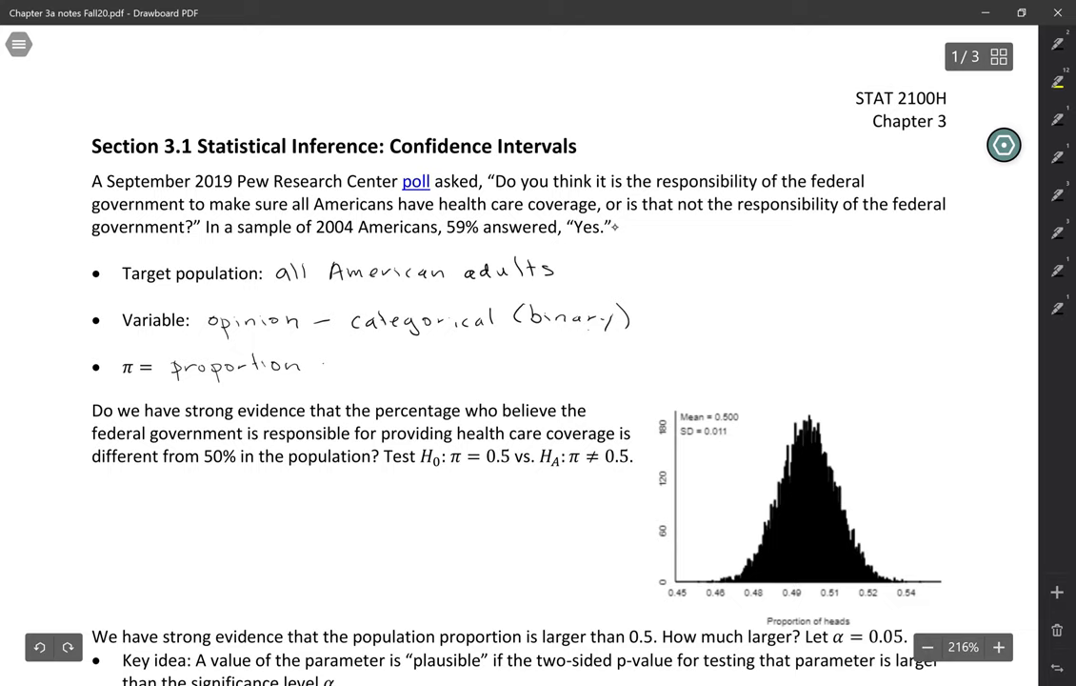
type("of all American")
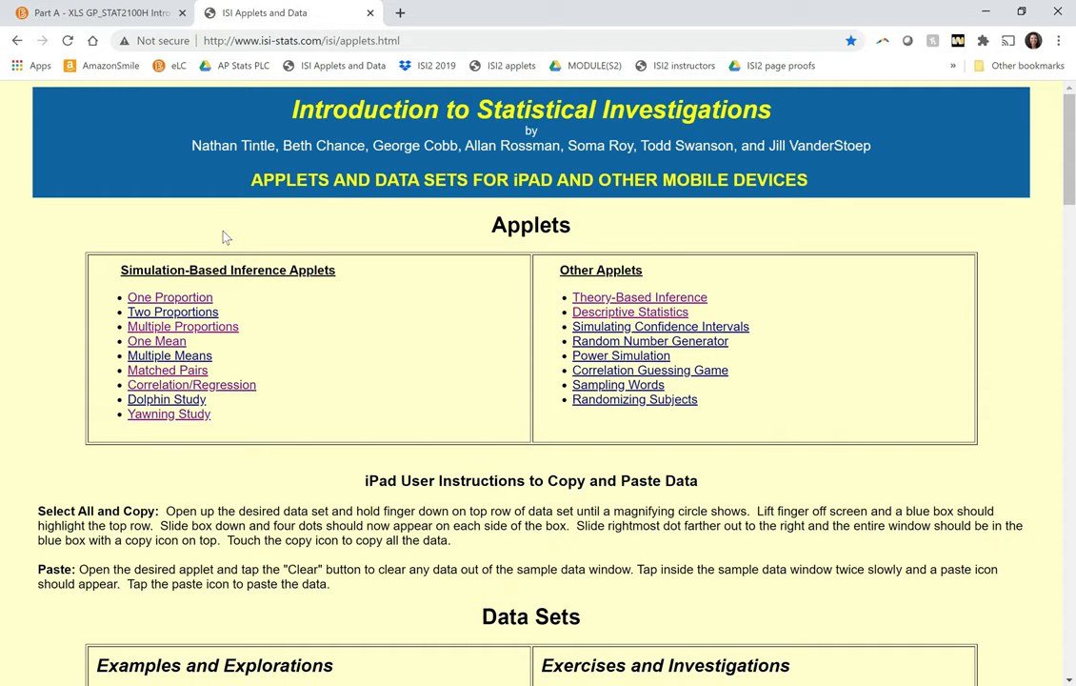
- Simulate 10000 samples of proportion of heads and count those as extreme as 0.59, finding none
left_click(169, 296)
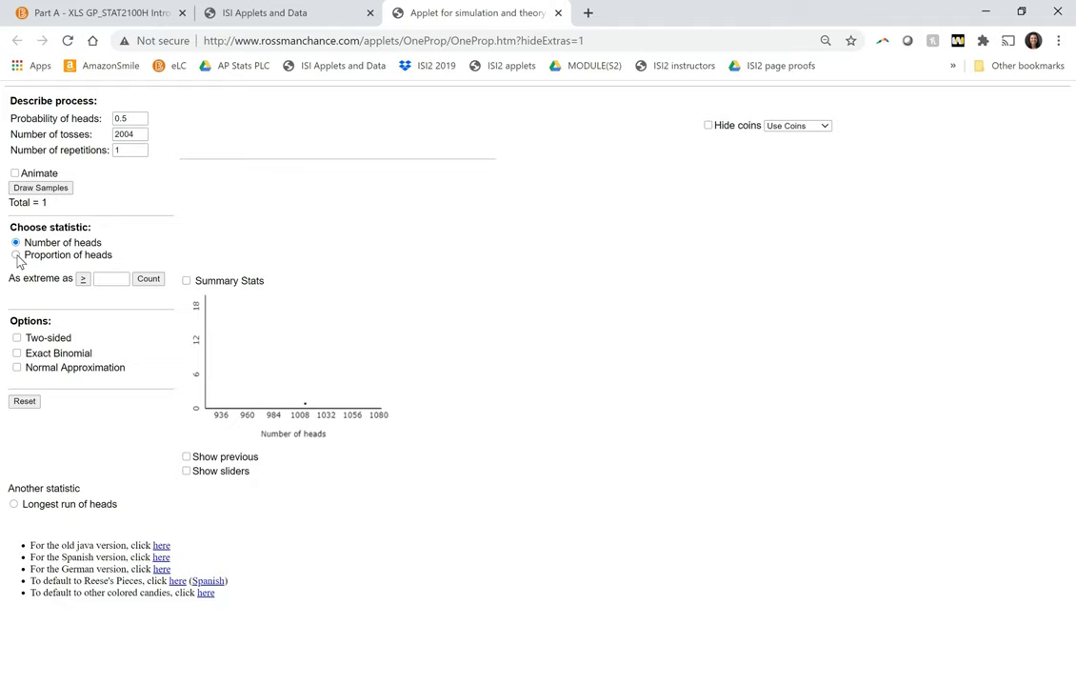
left_click(16, 255)
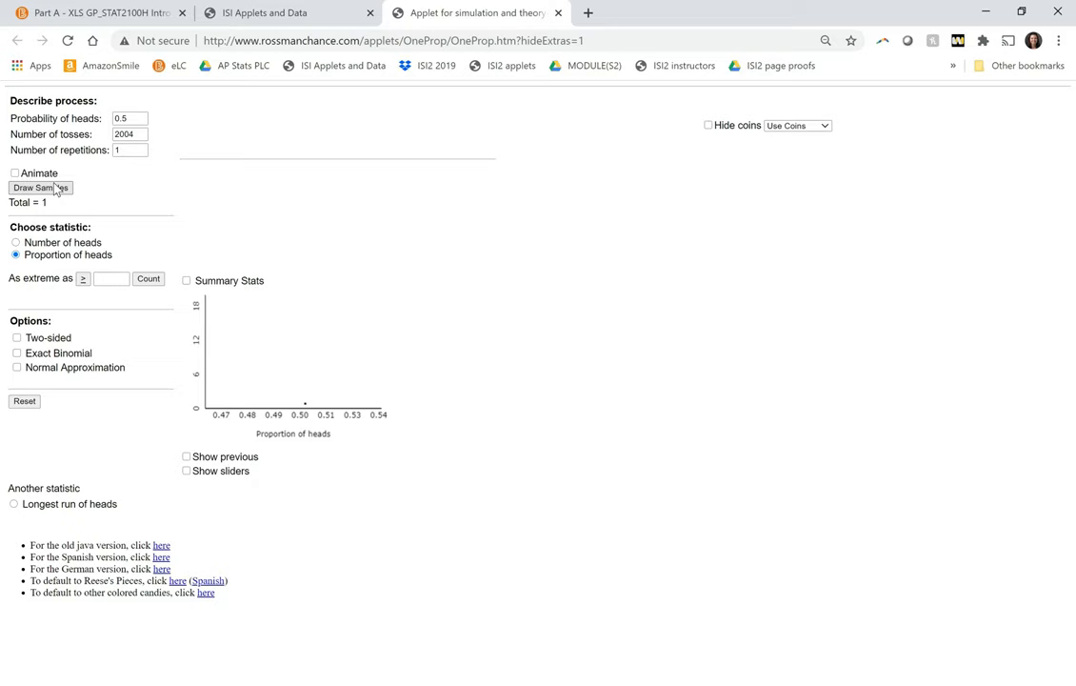
left_click(40, 186)
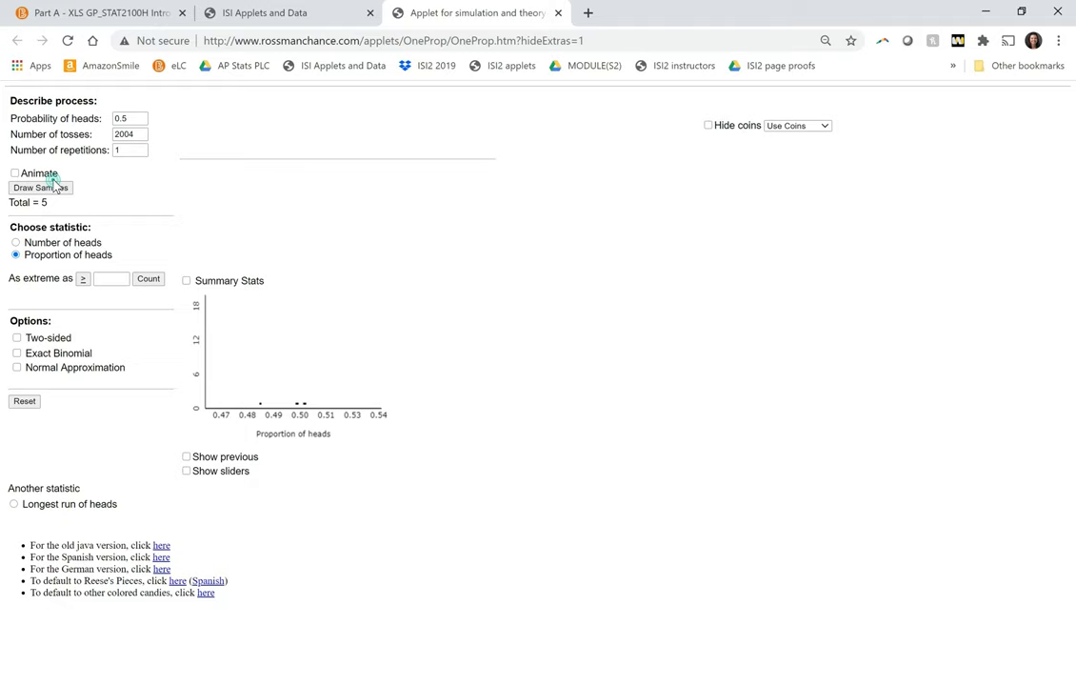
left_click(40, 186)
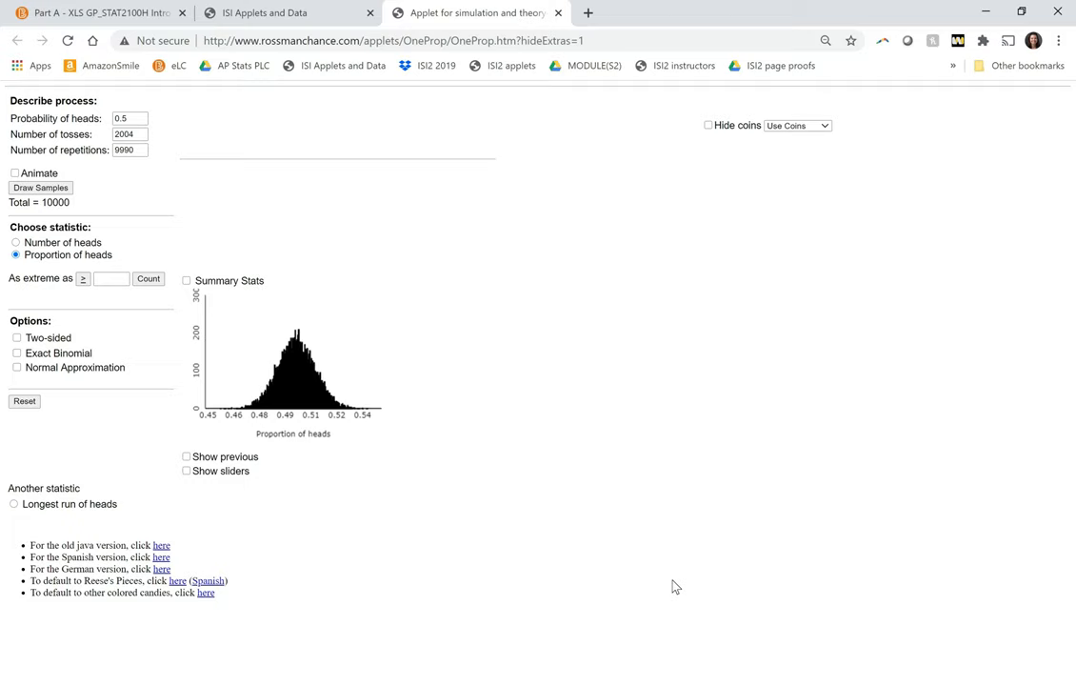
left_click(148, 278)
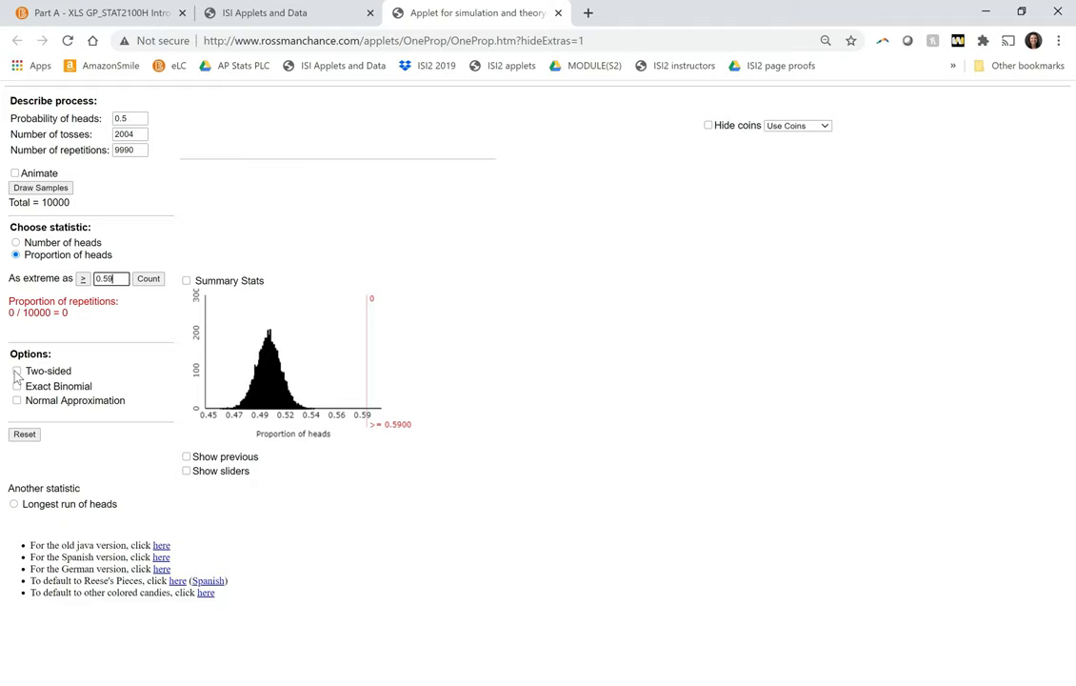
left_click(16, 371)
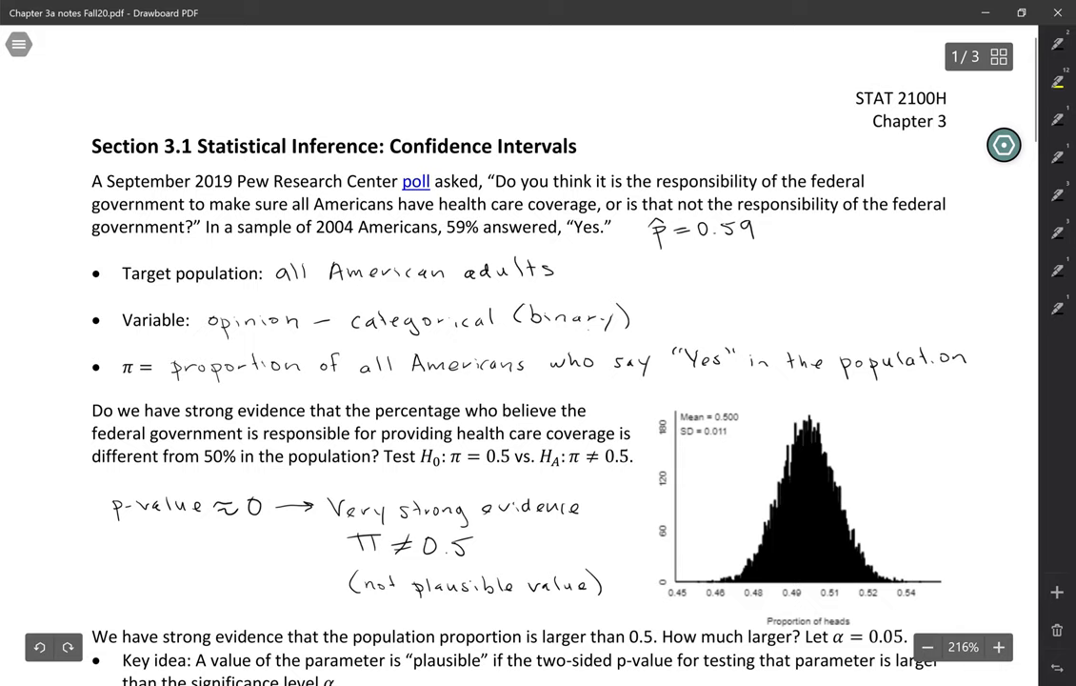
- Scroll to the plausibility table and write the p-value ≈ 0 result for π₀ = 0.50
scroll("down", 3)
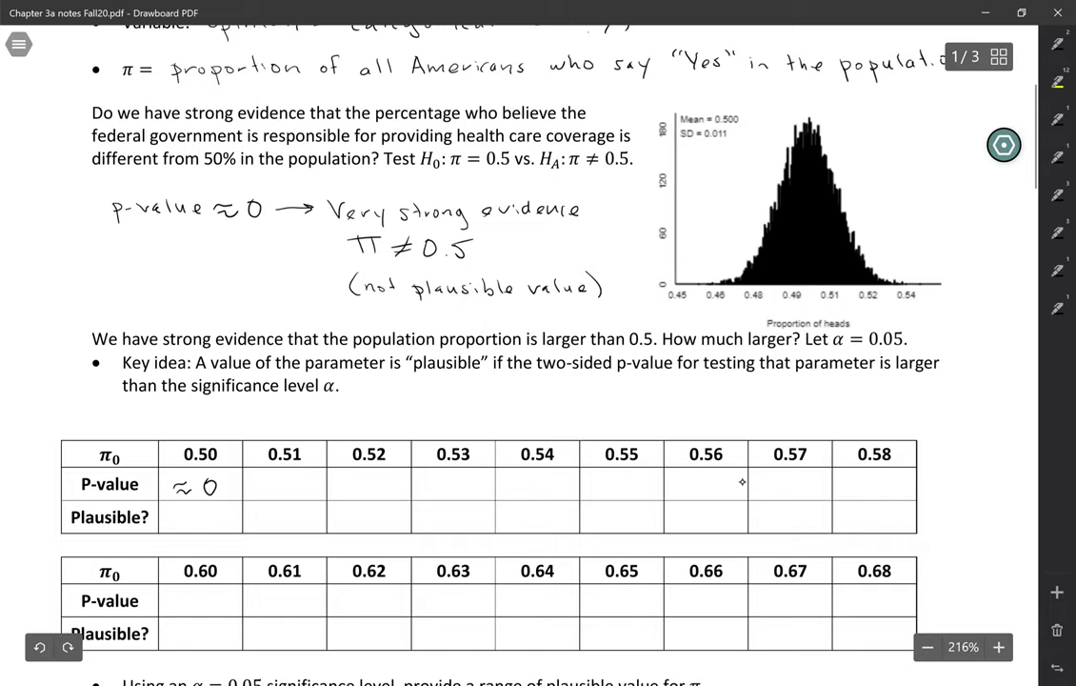
type("no")
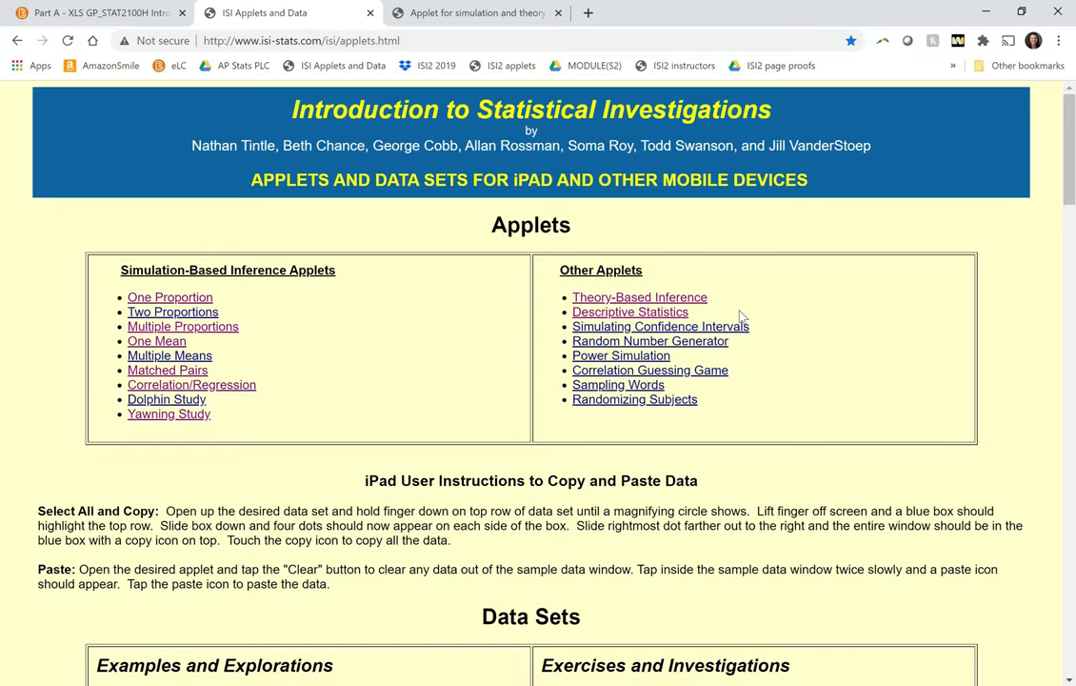
- Run a two-sided theory-based test of π = 0.5 with p̂ = 0.59, yielding z = 25.45
left_click(640, 297)
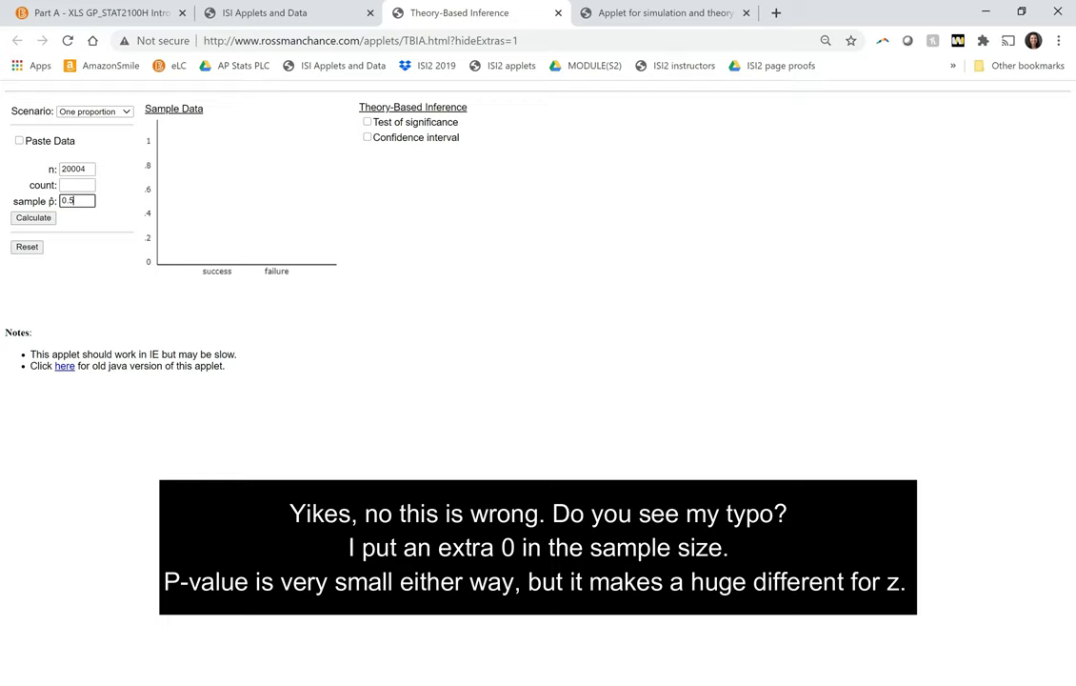
left_click(367, 122)
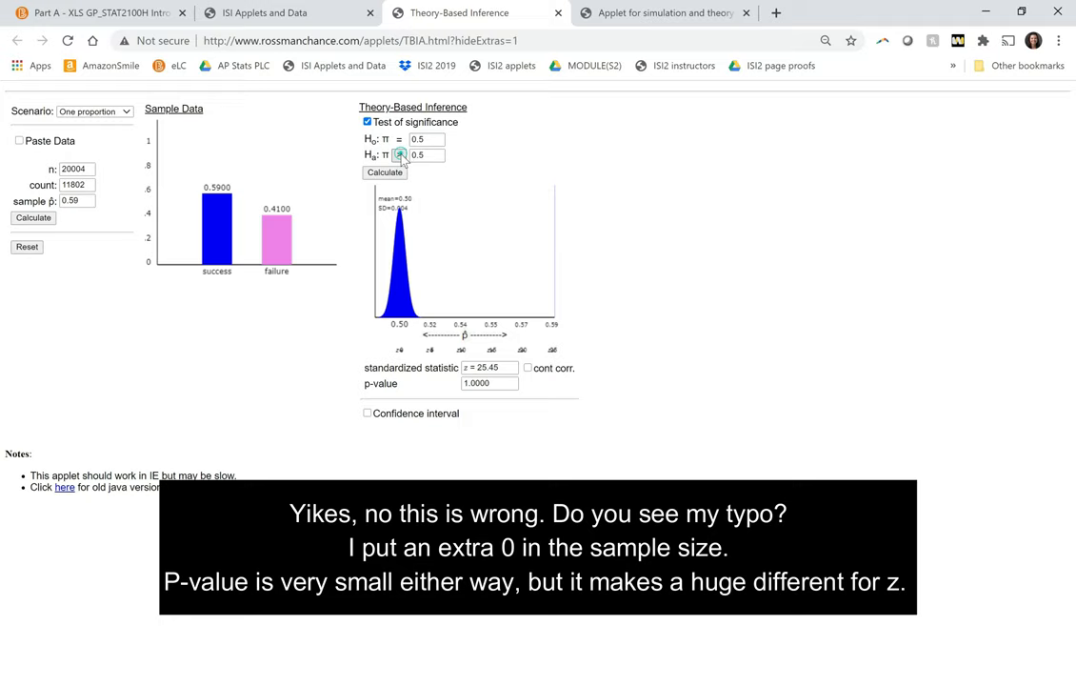
left_click(399, 155)
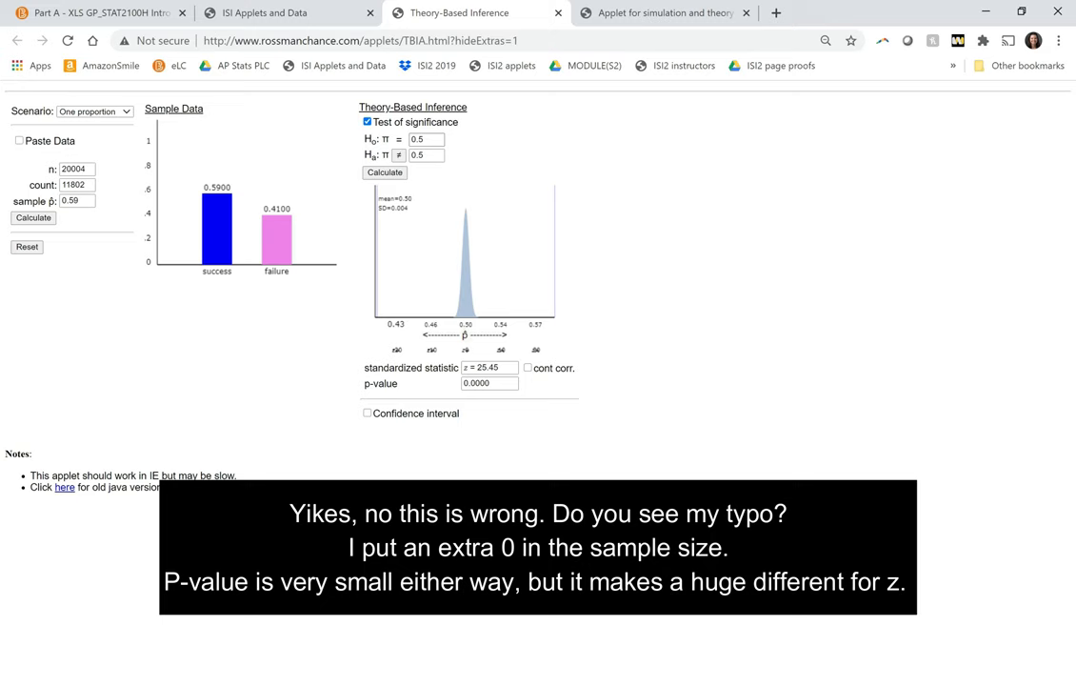
- Correct n to 2004, test π = 0.58 (p-value 0.3731), and show the 95% CI (0.5683, 0.6114)
left_click(383, 173)
type("8")
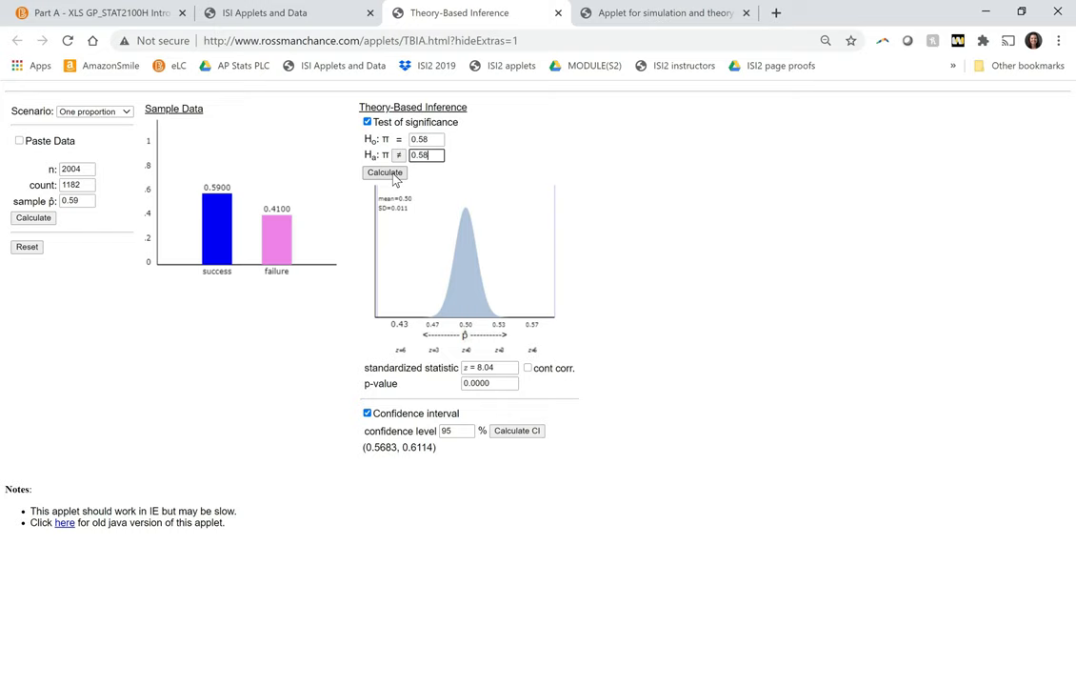
left_click(384, 172)
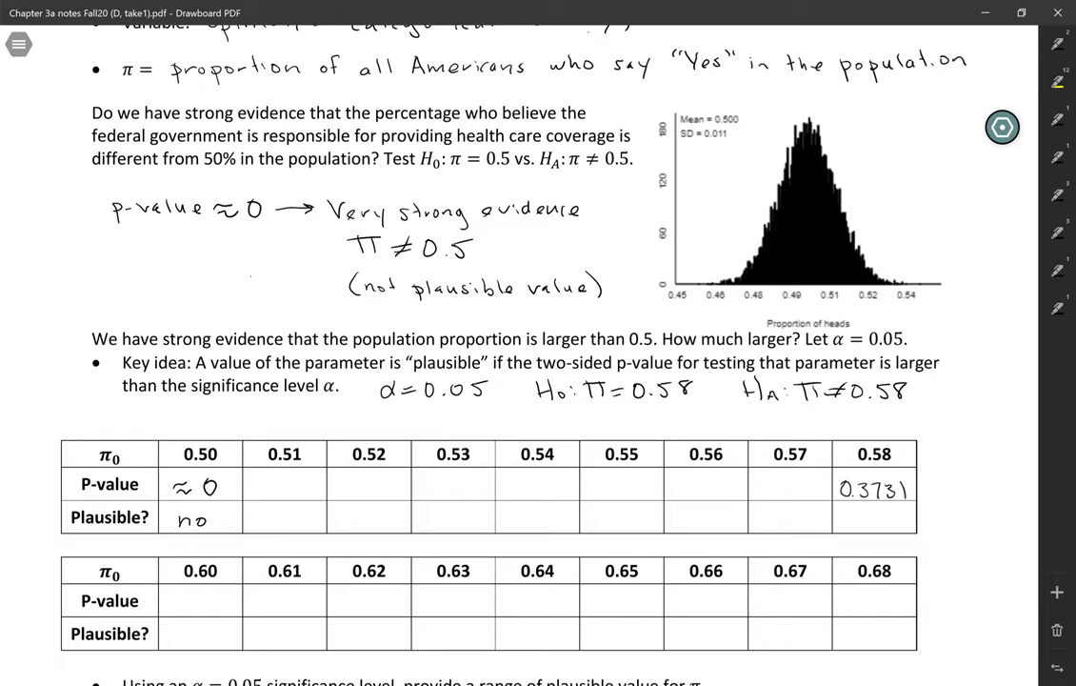
type("Yes")
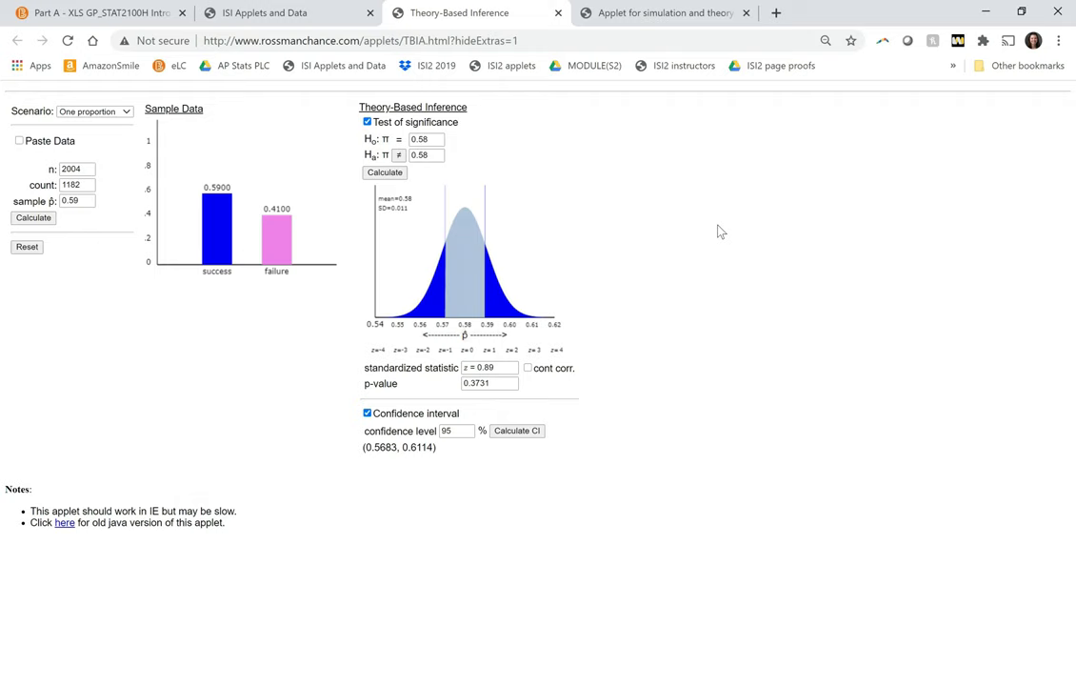
mouse_move(479, 186)
type("0.56")
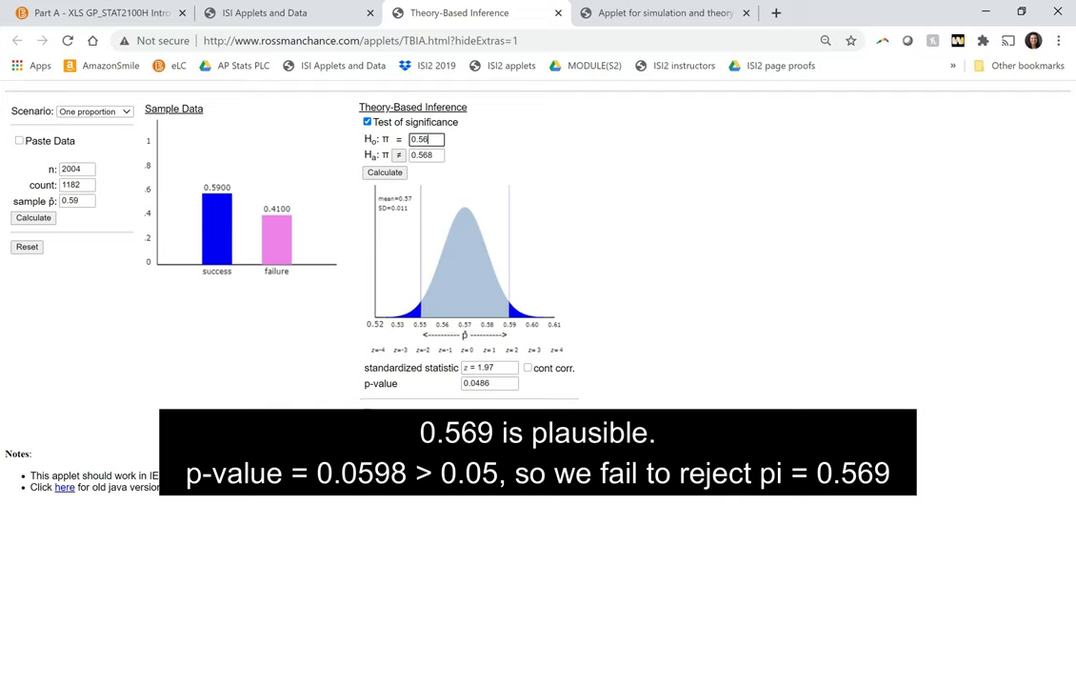
- Test hypothesized values π = 0.569 (p-value 0.0598) and π = 0.612
left_click(384, 172)
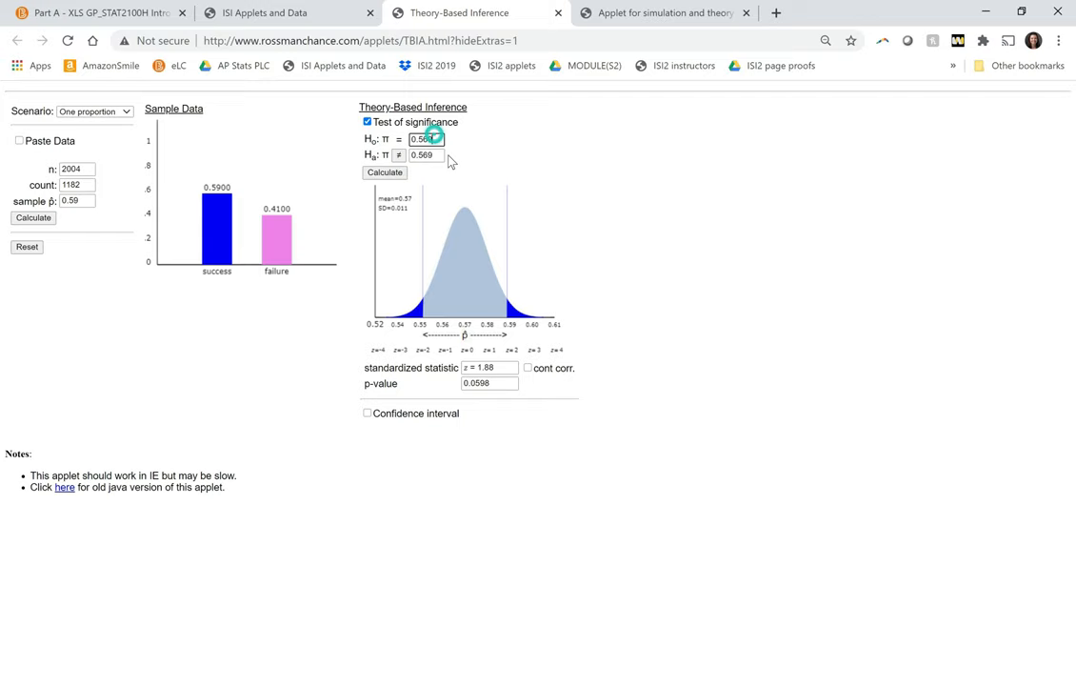
left_click(384, 172)
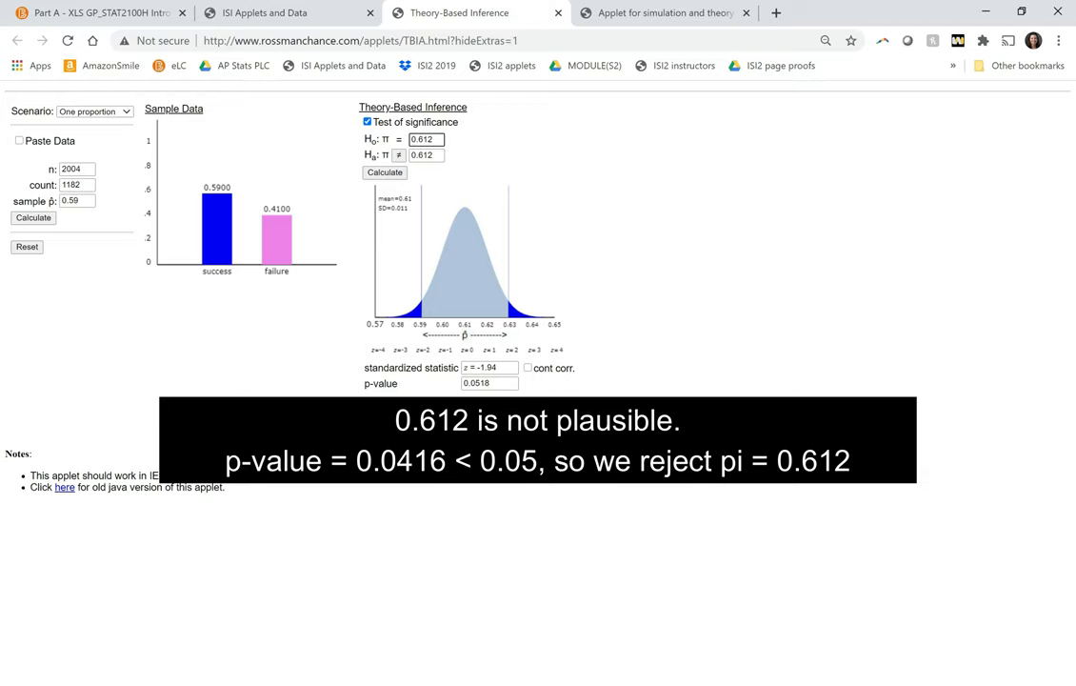
left_click(385, 172)
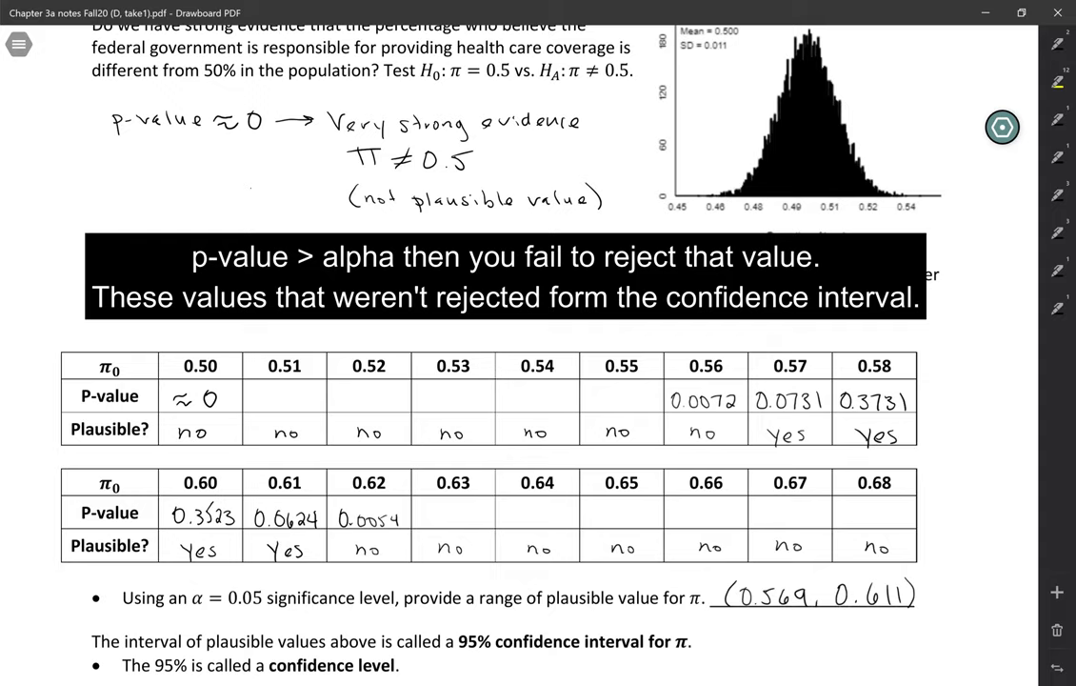
- Write '⟺ α=0.05' after the 95% confidence level sentence
scroll("down", 3)
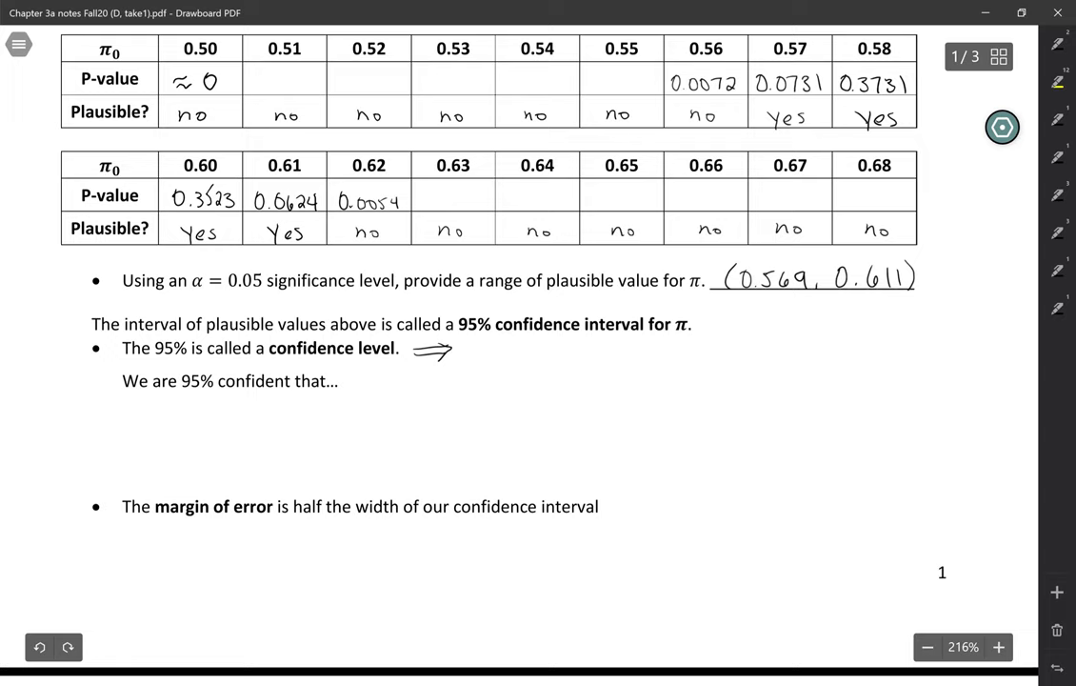
type("α=0.05")
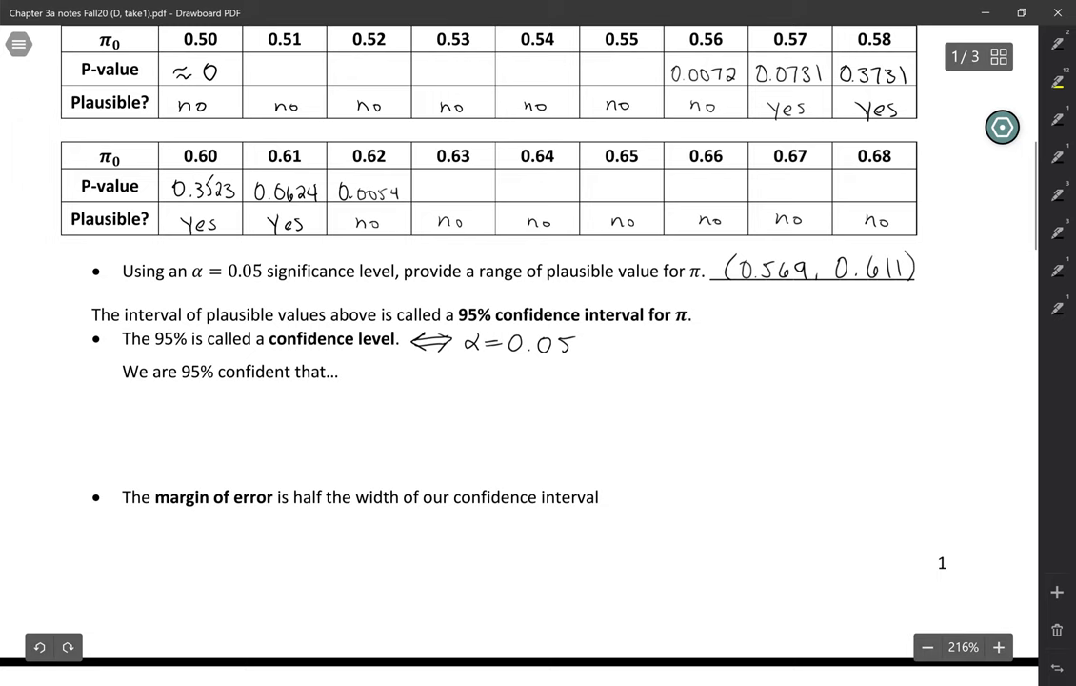
- Handwrite that the true population proportion believing government is responsible for healthcare coverage is 0.569–0.611
type("true population proportion")
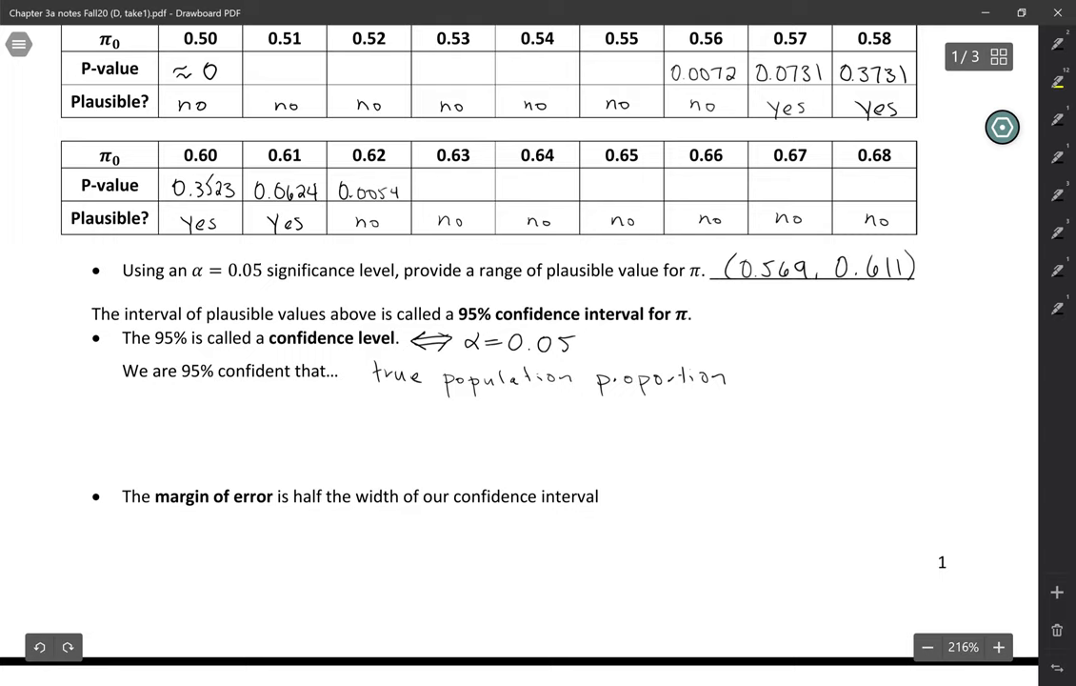
left_click_drag(748, 378, 981, 378)
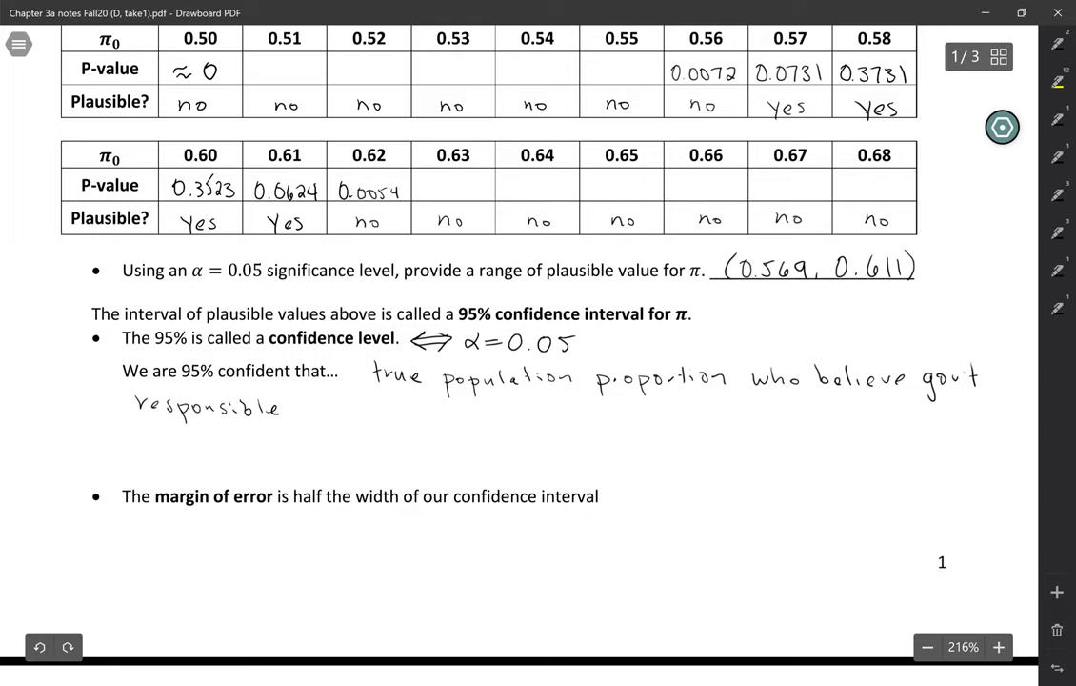
type("for healthcare coverage is between 0.569 and 0.611.")
type("ME =")
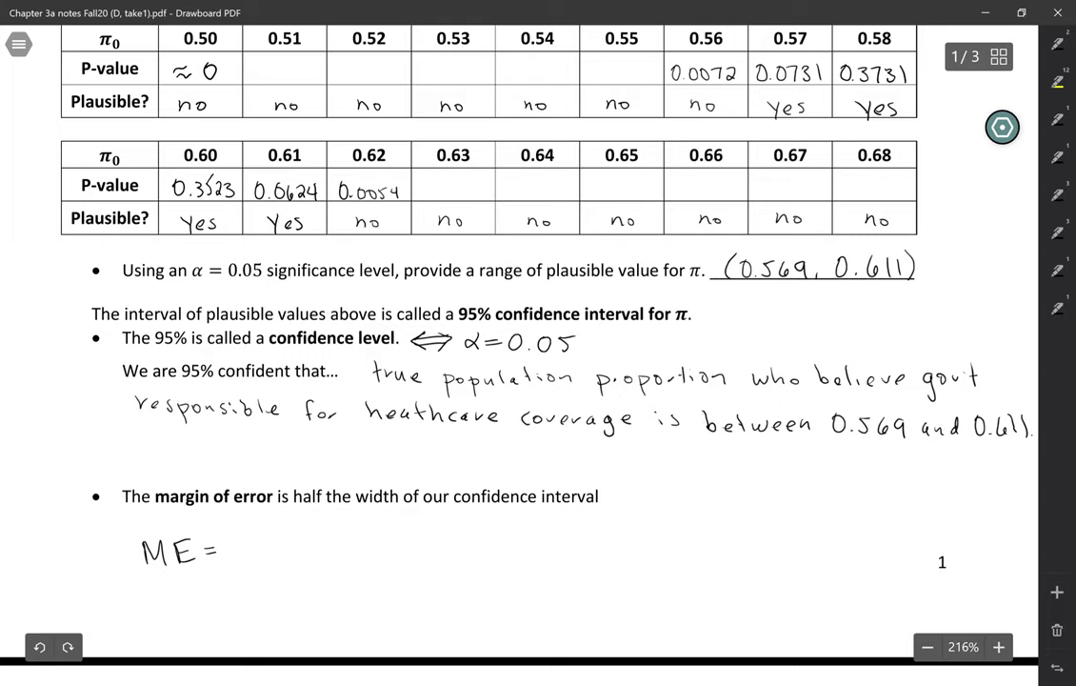
- Write 'ME = 0.611 − 0.569' under the margin of error bullet
type("0.611 - 0.569")
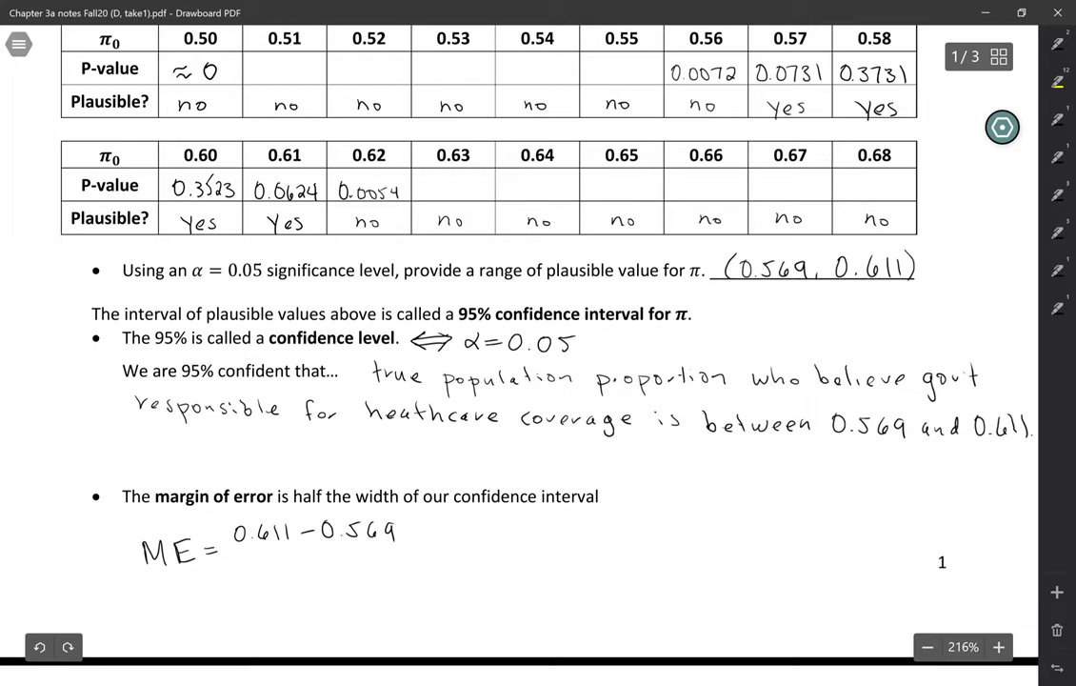